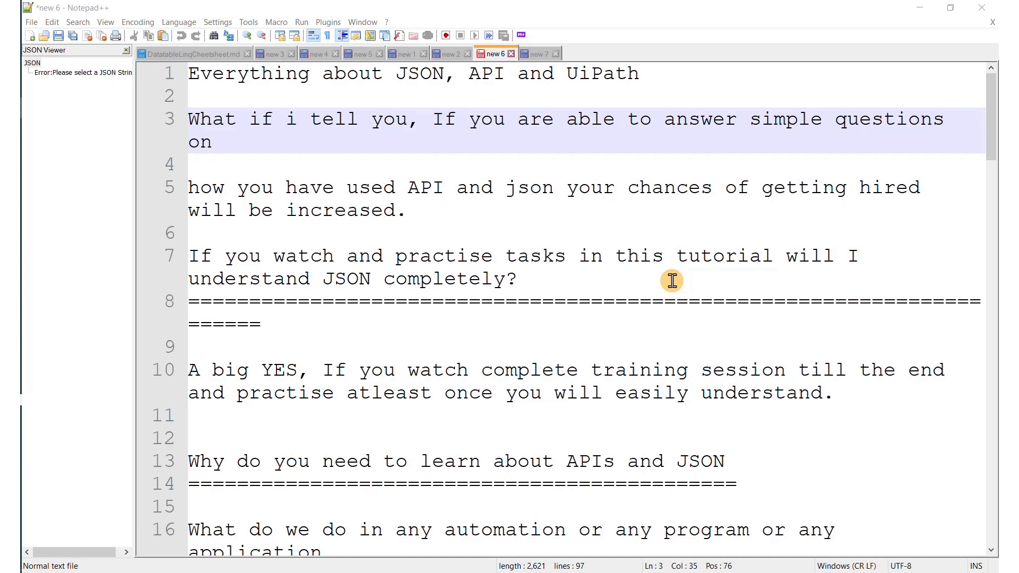
left_click(535, 53)
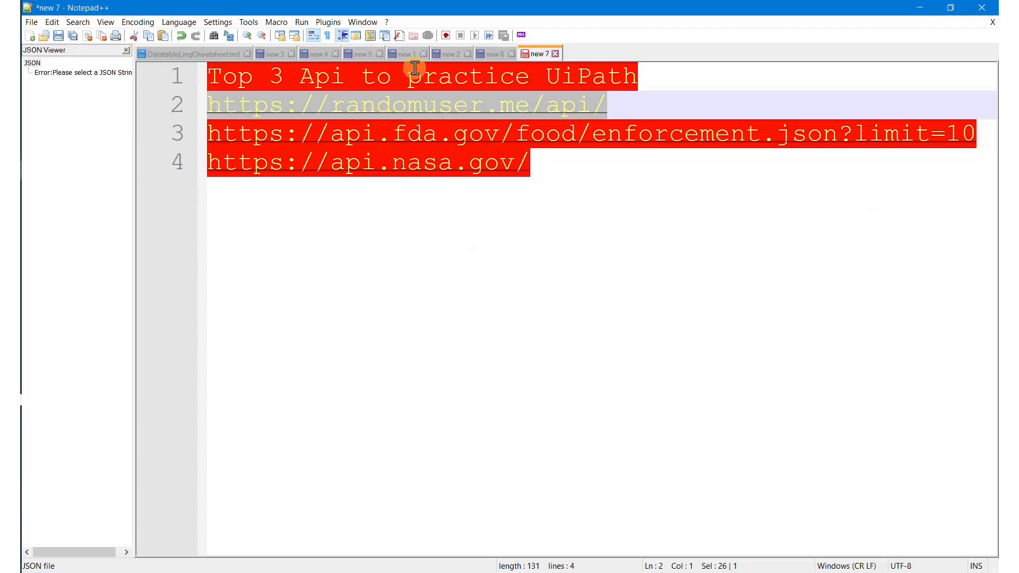
left_click(493, 53)
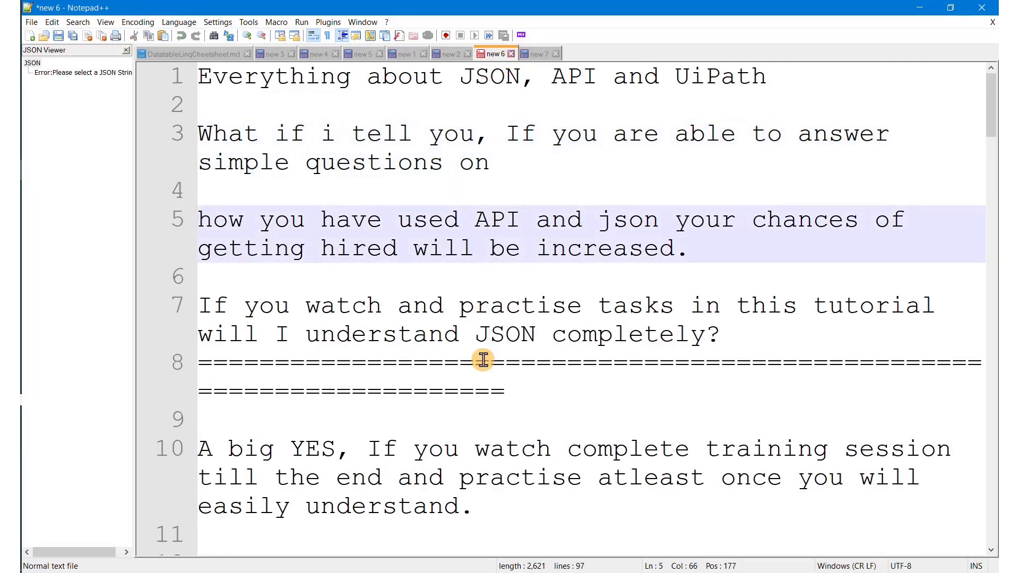
left_click(475, 248)
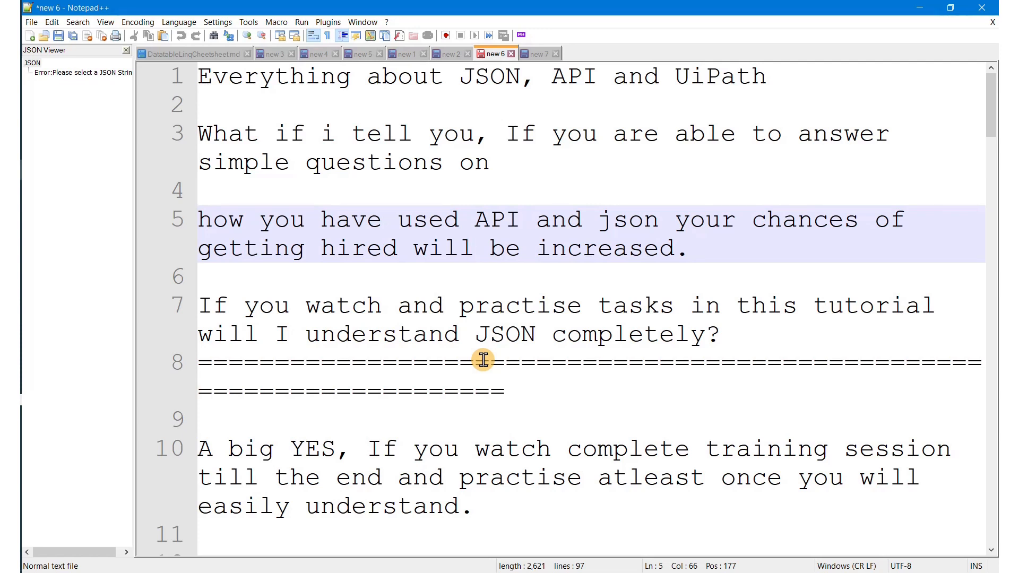
left_click(474, 248)
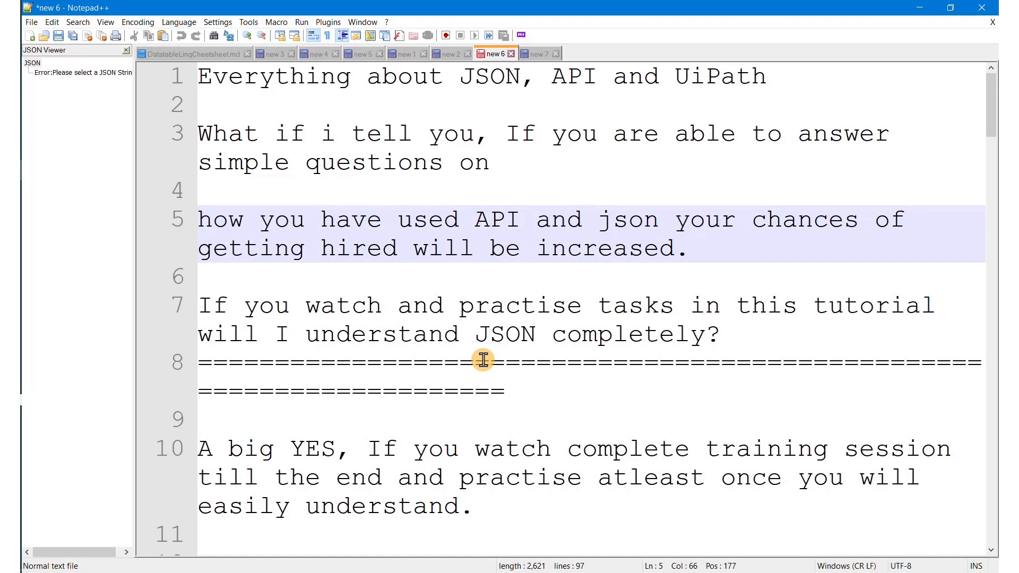
left_click(475, 248)
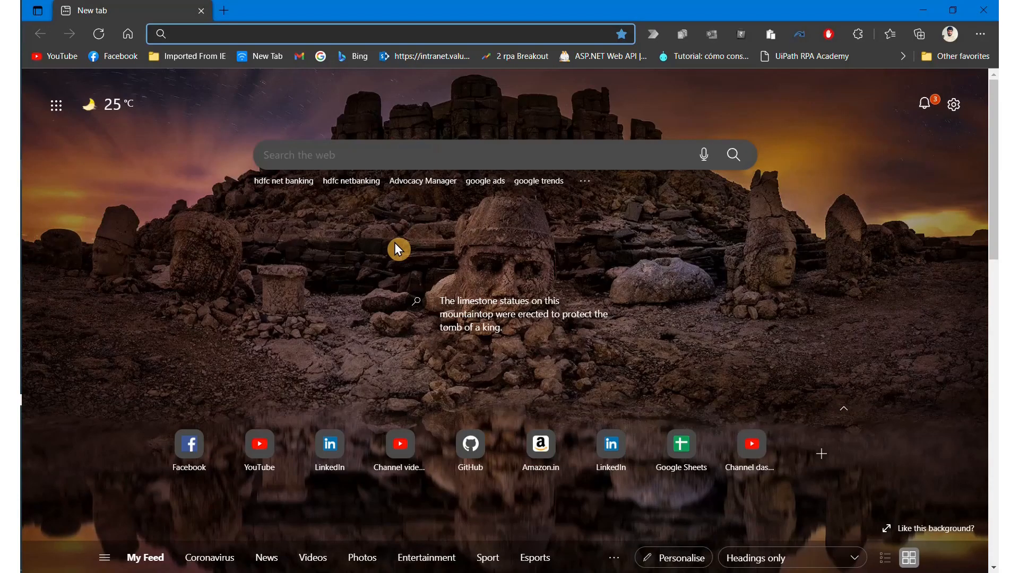
type("https://randomuser.me/api/")
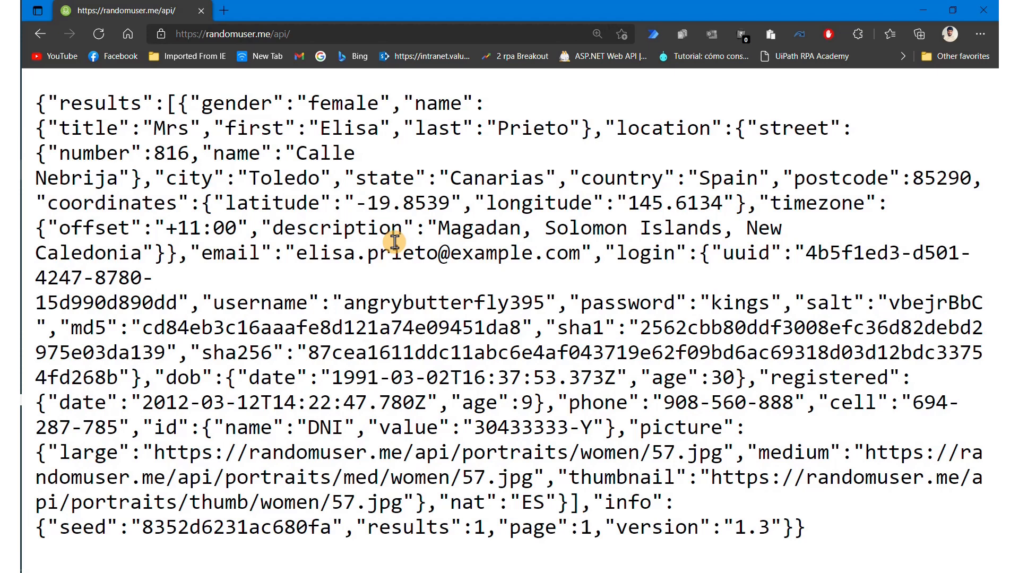
key("ctrl+a")
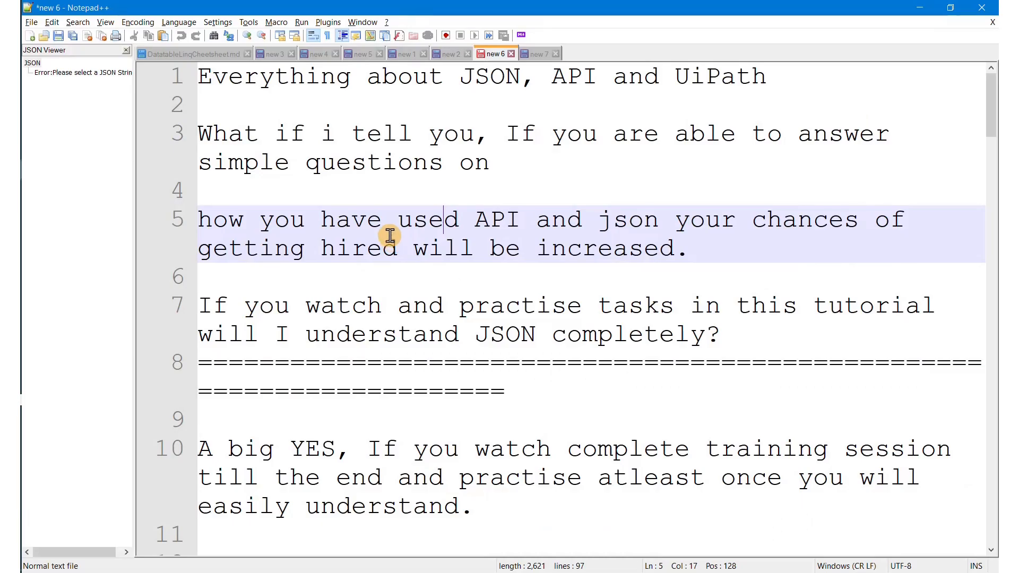
Step: Paste the response into a new document, show it in JSON Viewer and format it as indented JSON
left_click(537, 53)
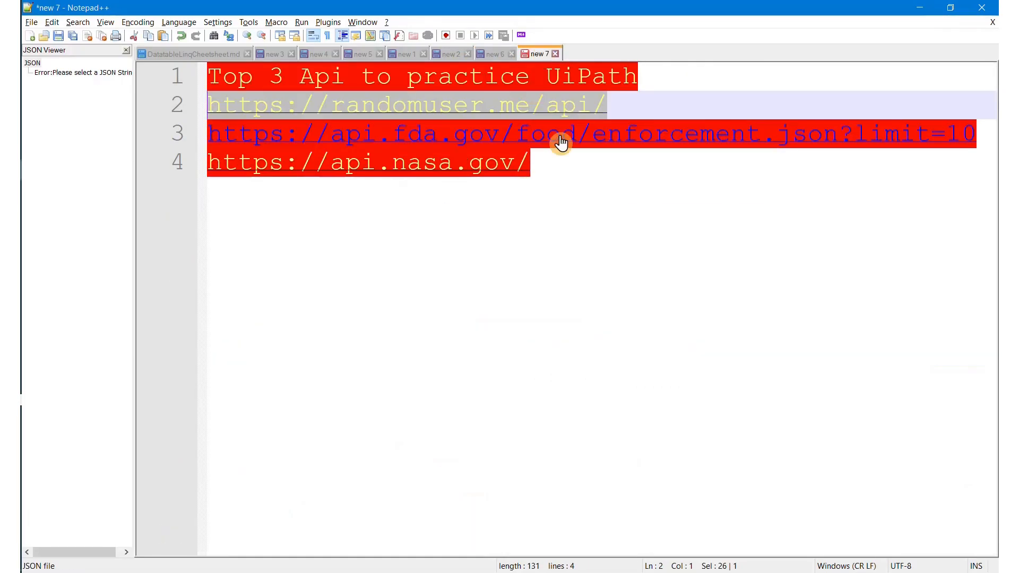
left_click(581, 53)
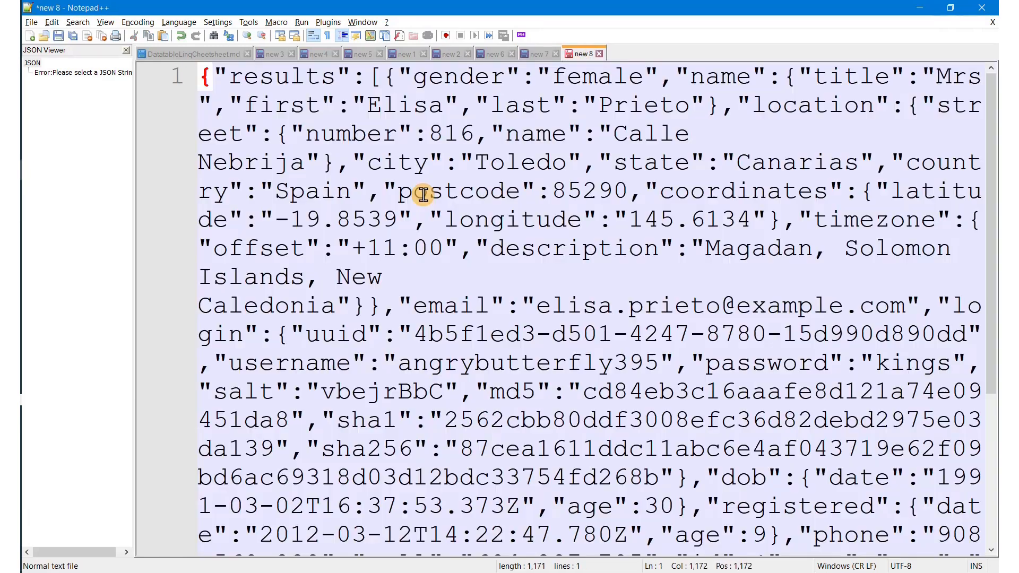
mouse_move(352, 53)
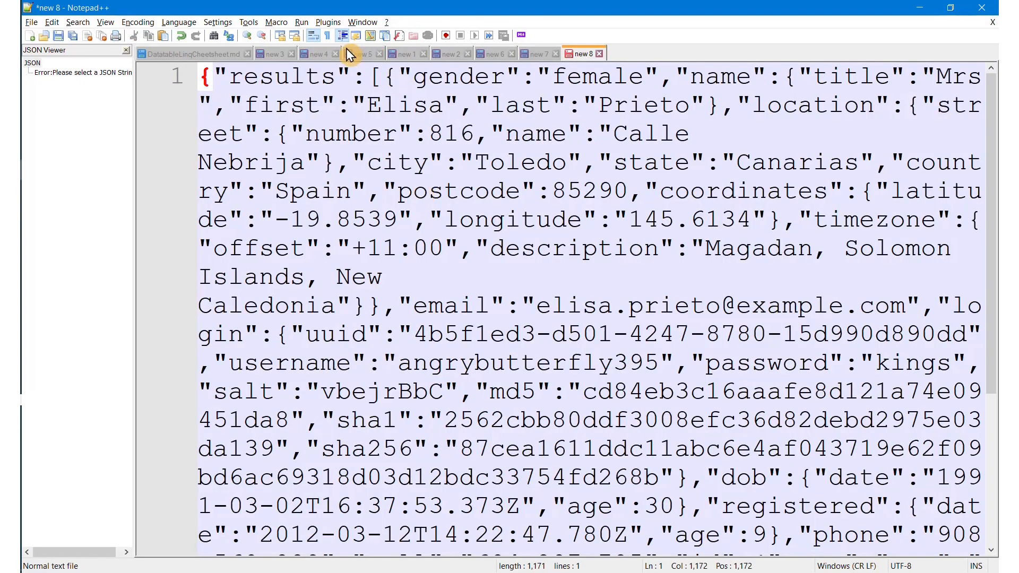
left_click(329, 22)
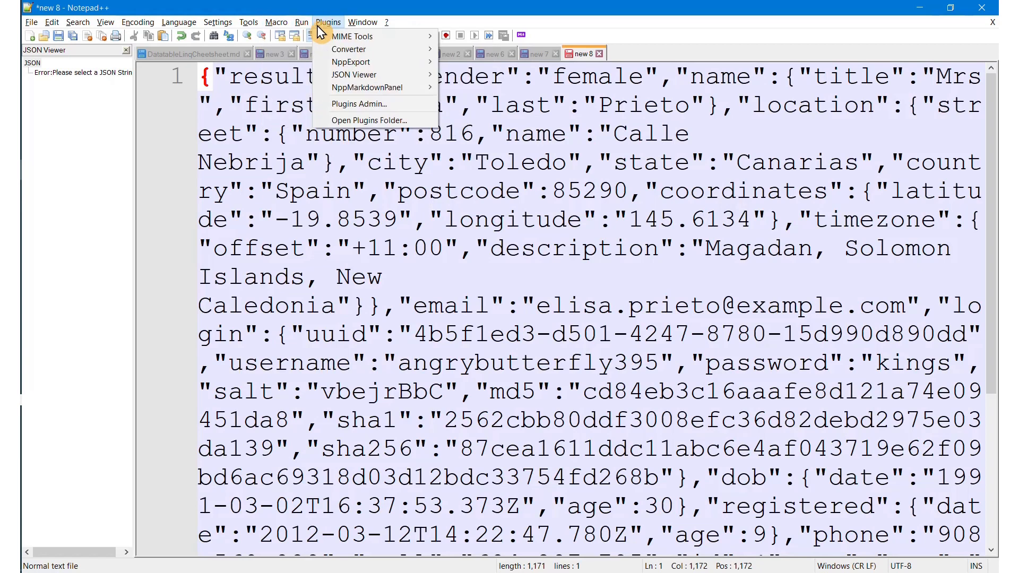
mouse_move(355, 74)
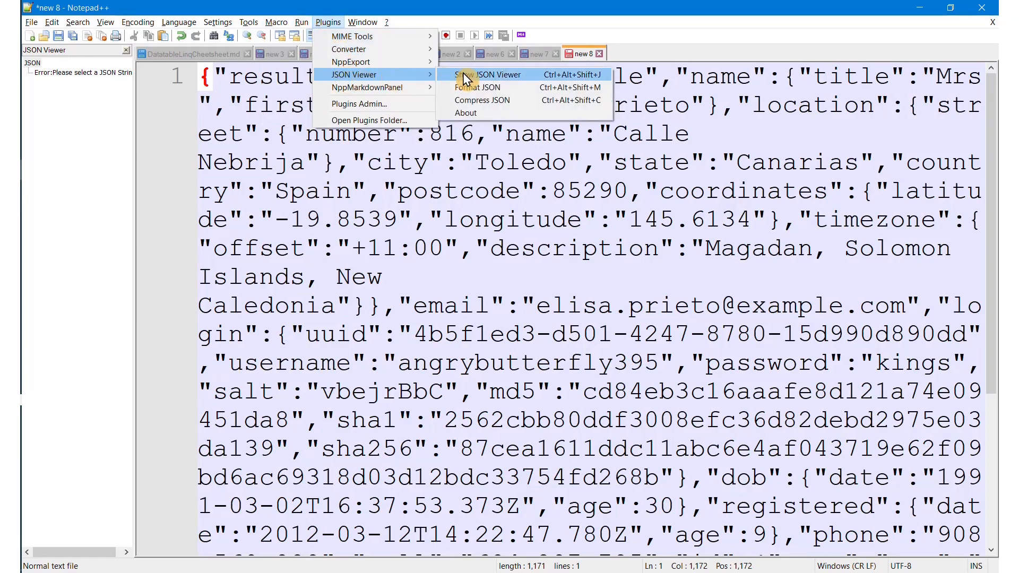
left_click(493, 74)
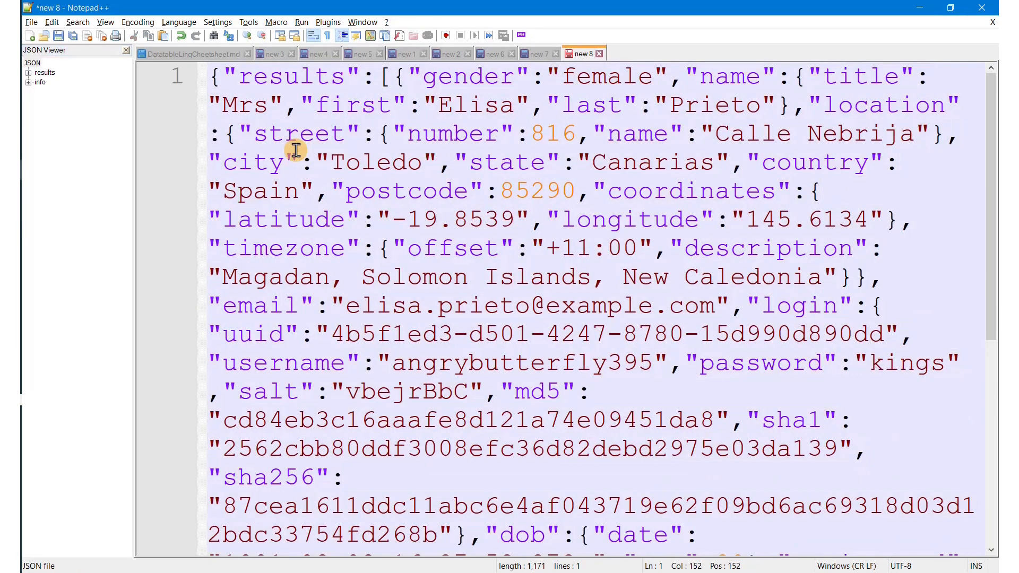
left_click(328, 22)
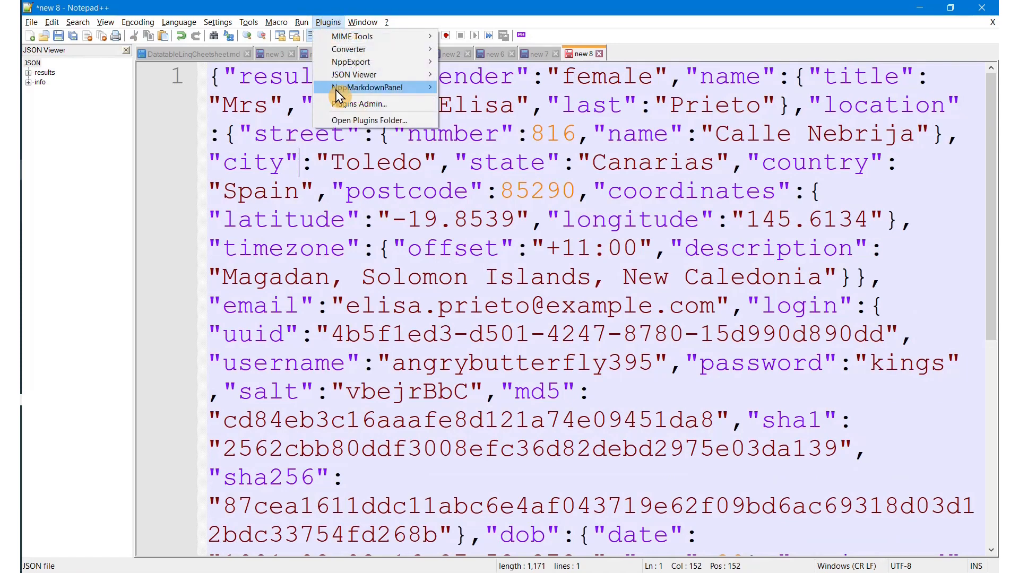
mouse_move(355, 74)
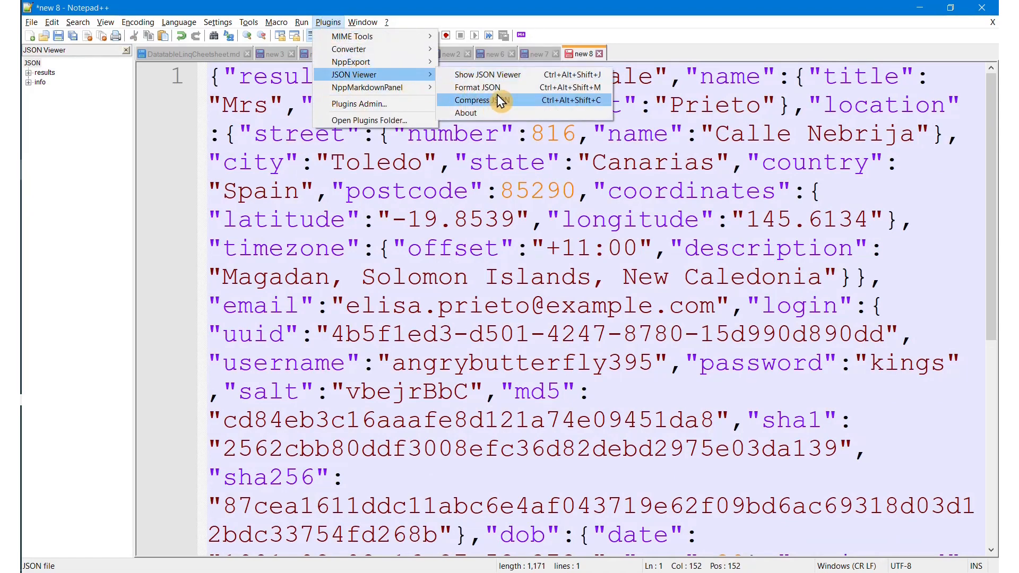
left_click(476, 88)
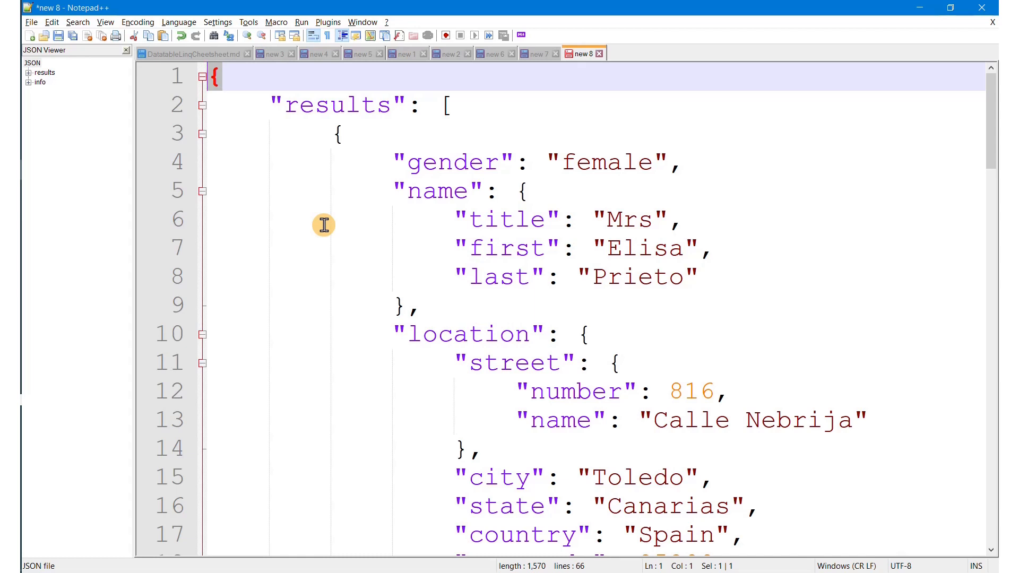
mouse_move(304, 241)
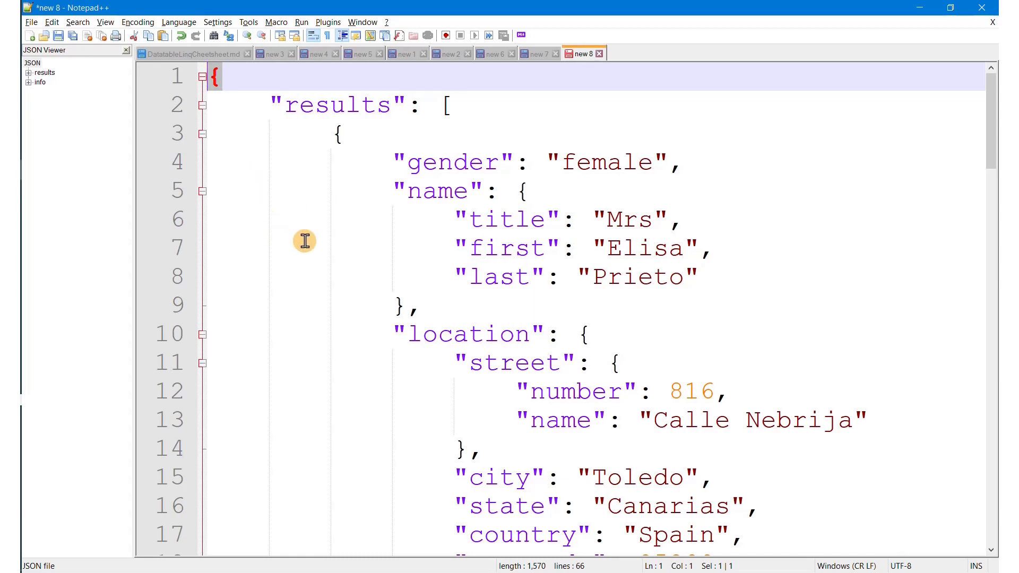
mouse_move(530, 237)
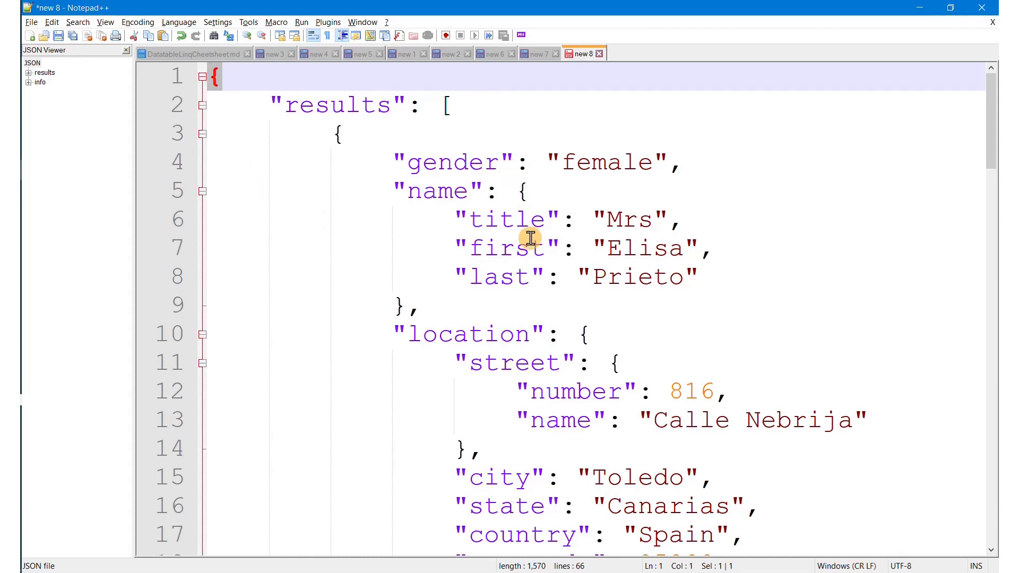
left_click(442, 190)
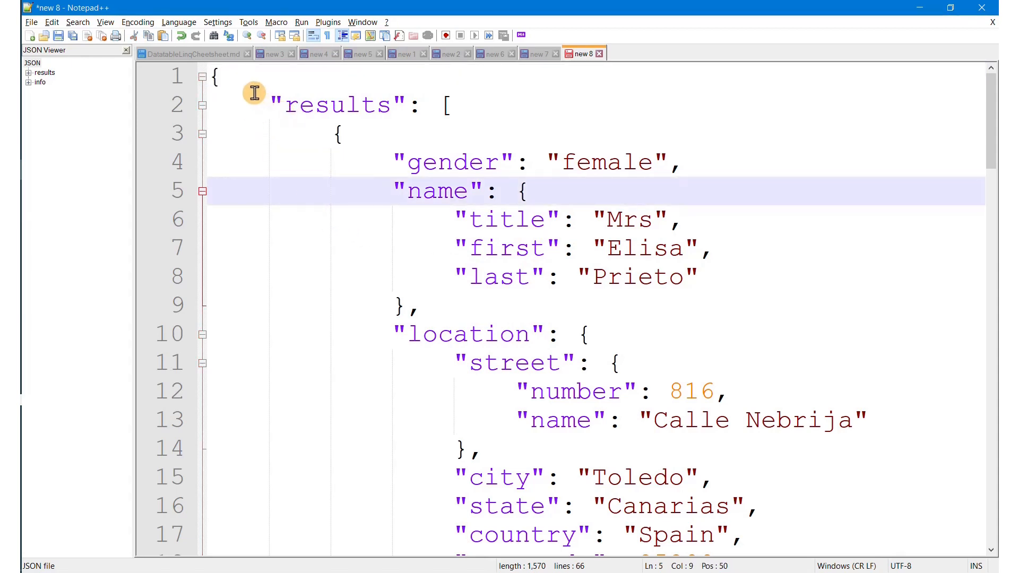
left_click(201, 78)
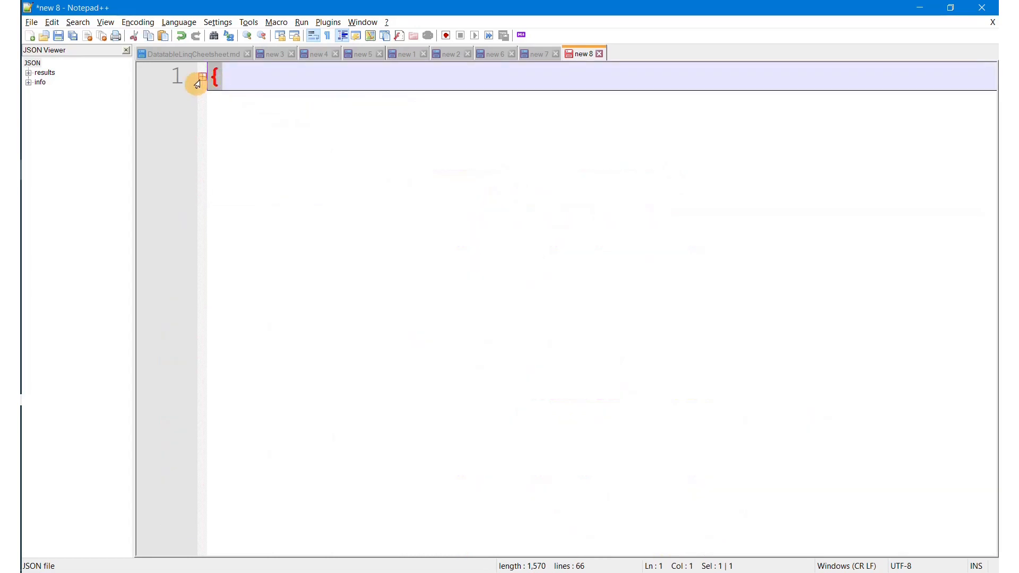
scroll("down", 3)
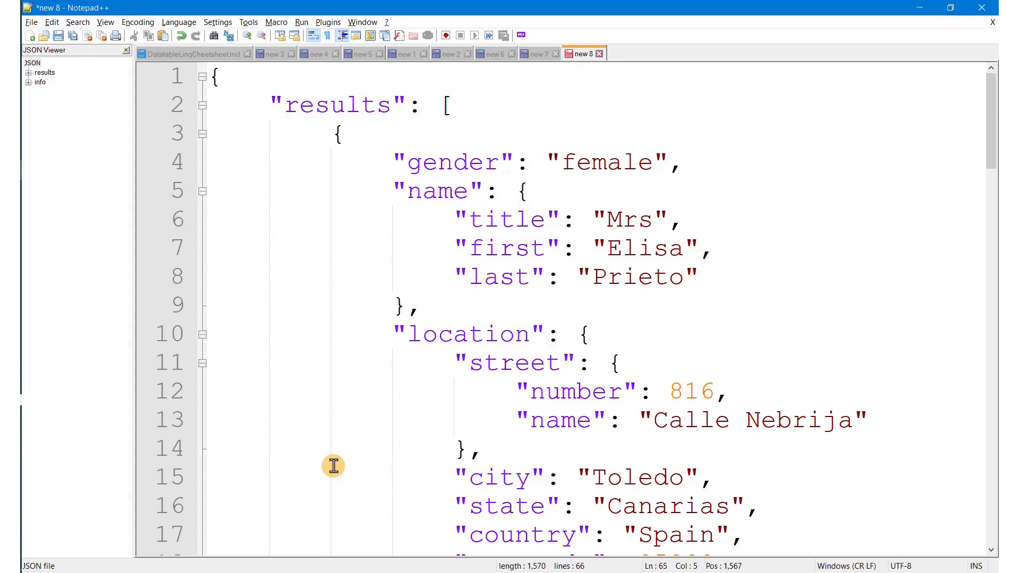
left_click(496, 53)
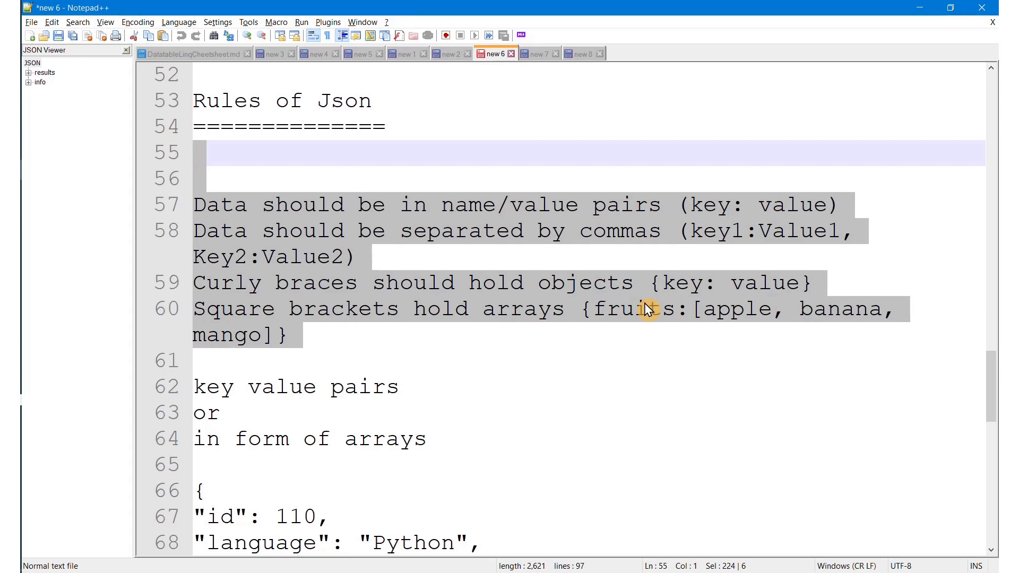
mouse_move(699, 239)
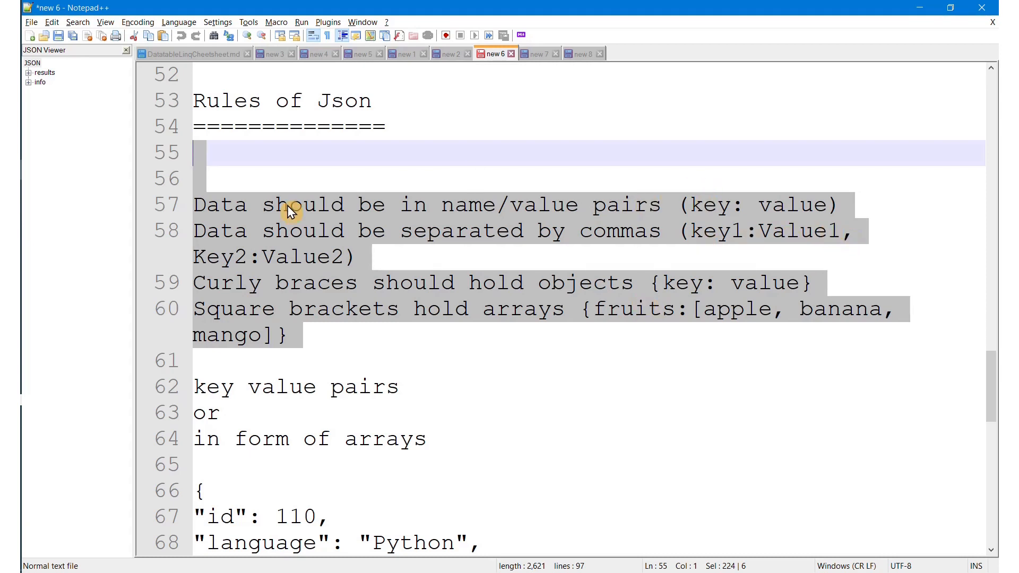
left_click(318, 283)
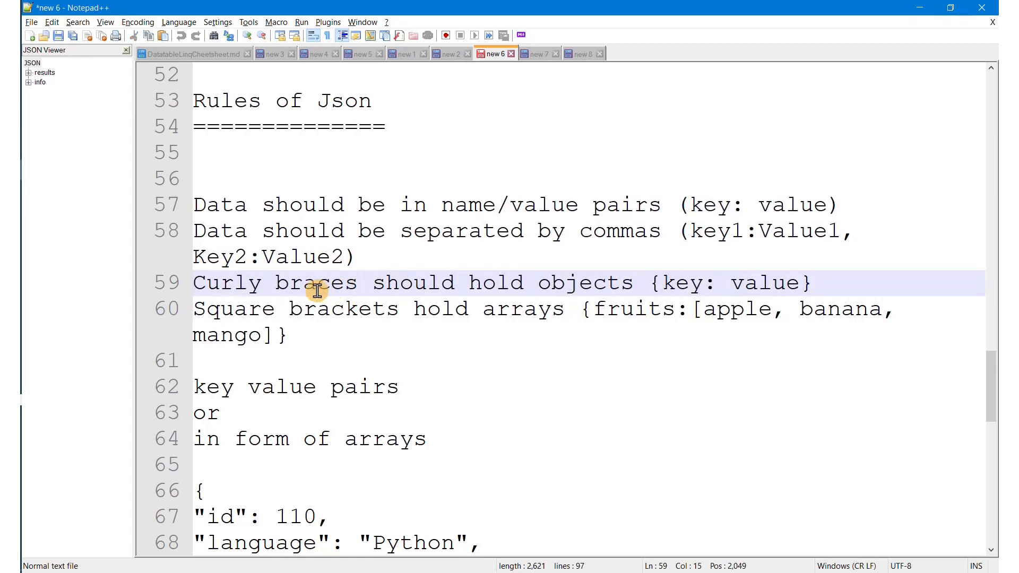
left_click(659, 282)
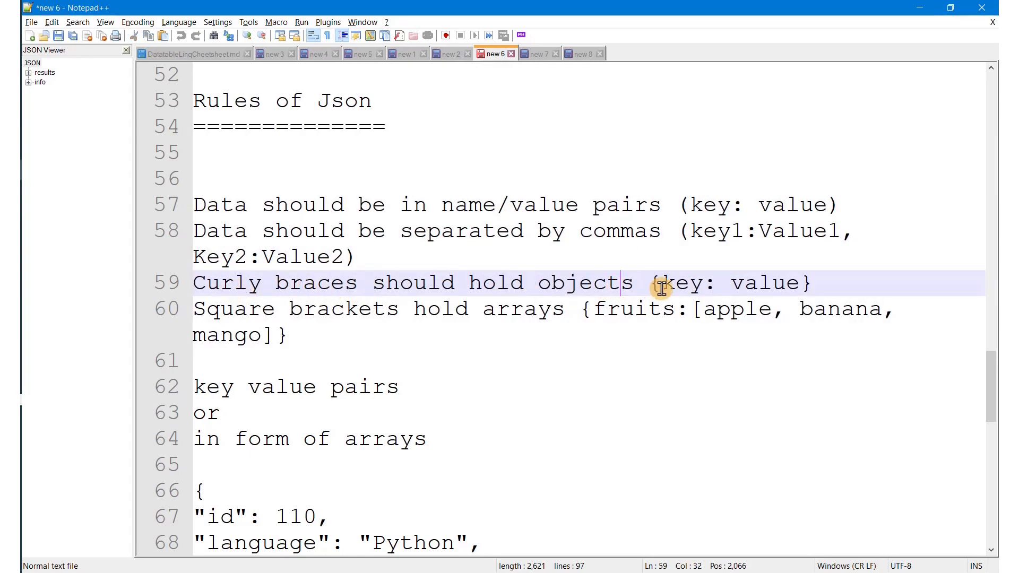
left_click(692, 205)
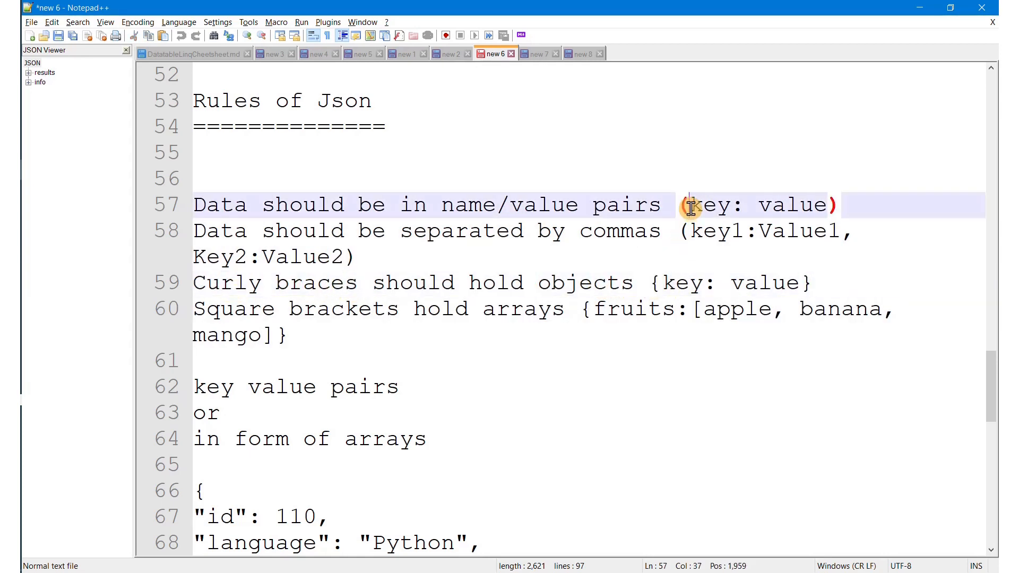
left_click(680, 205)
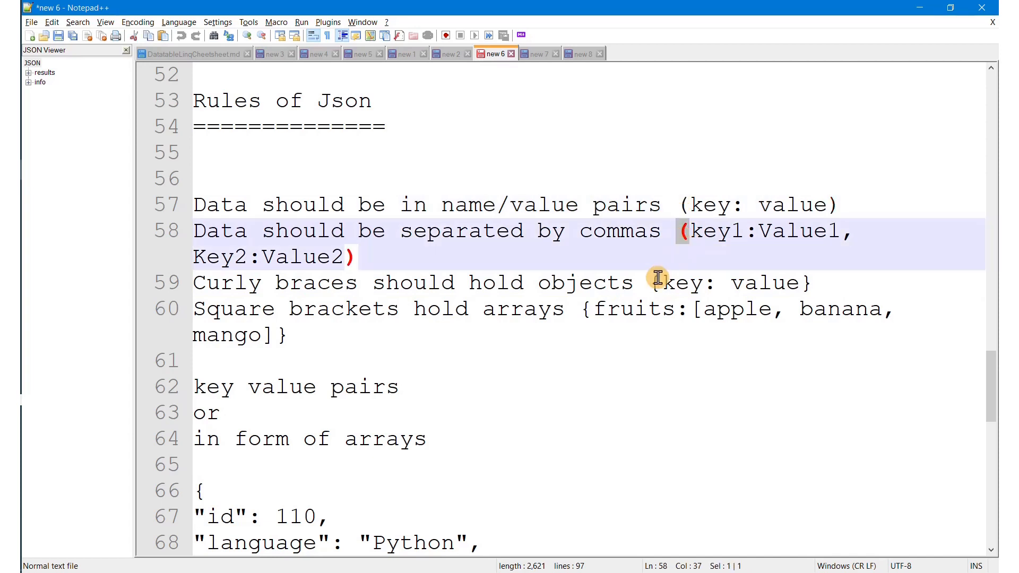
left_click(651, 283)
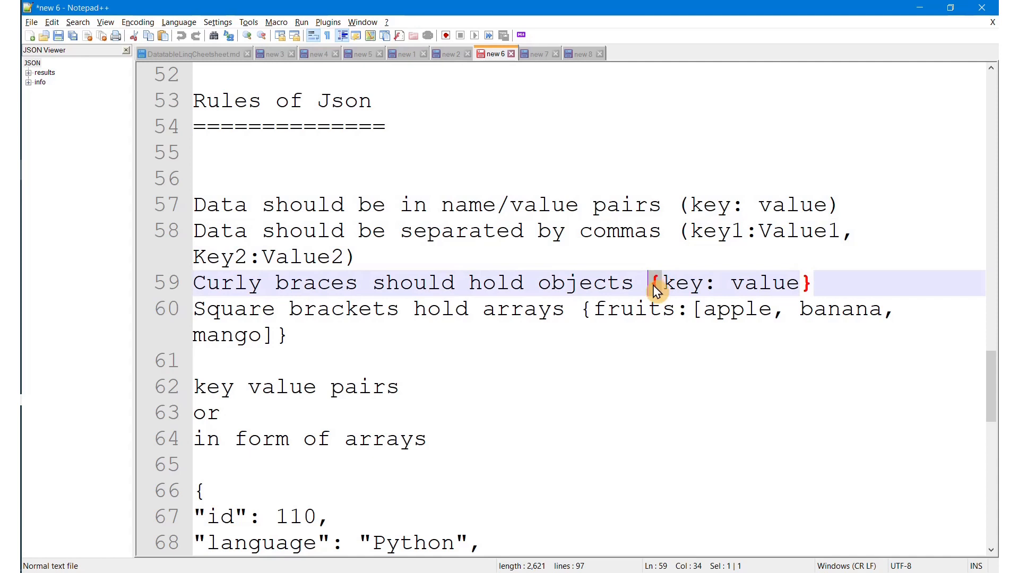
mouse_move(628, 391)
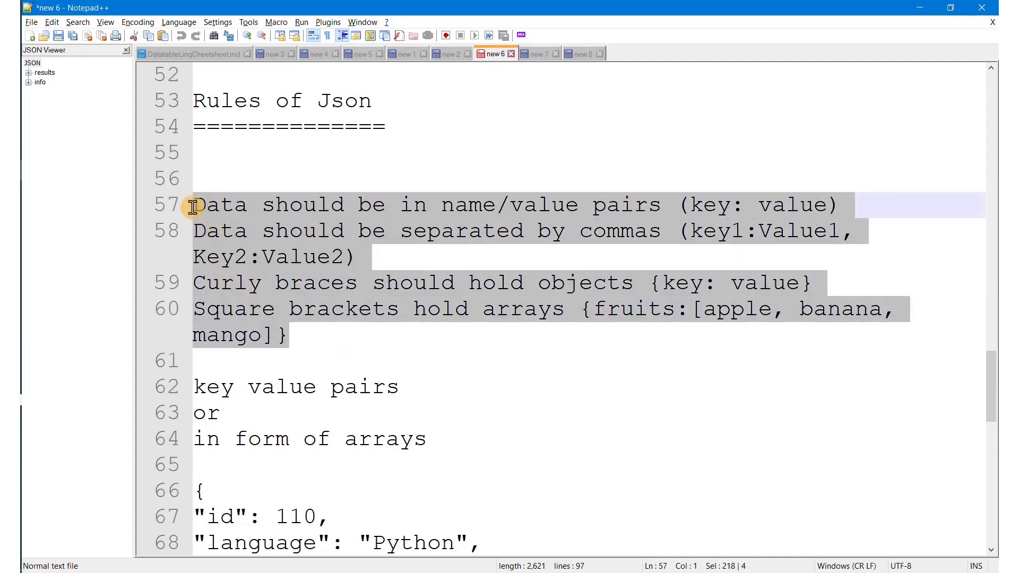
mouse_move(622, 309)
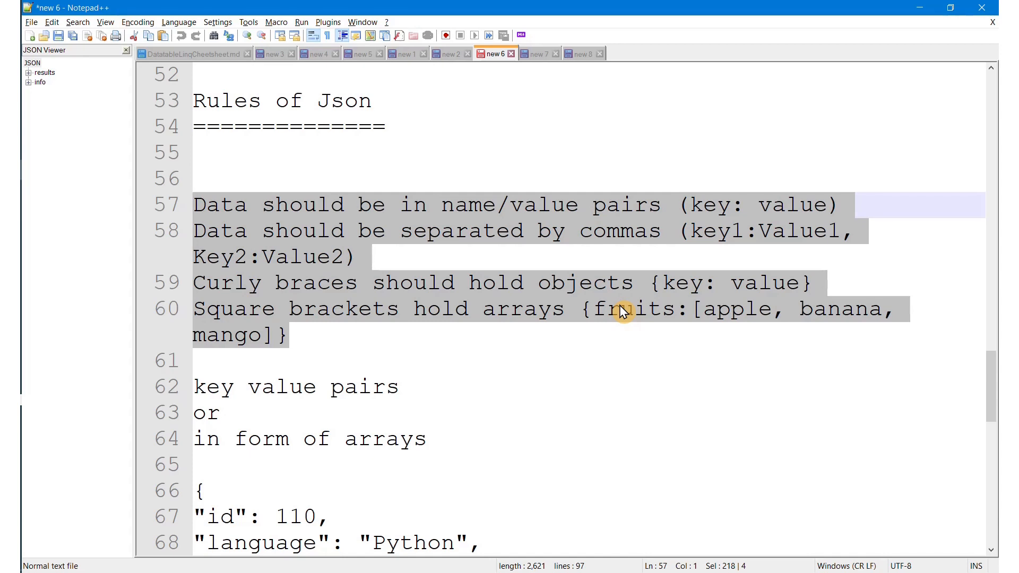
mouse_move(623, 322)
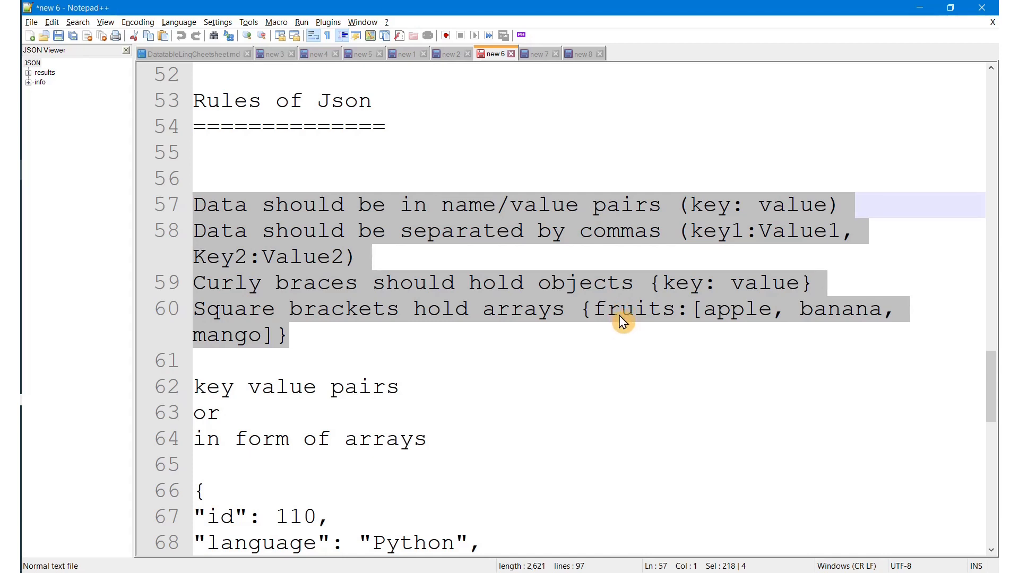
left_click(696, 309)
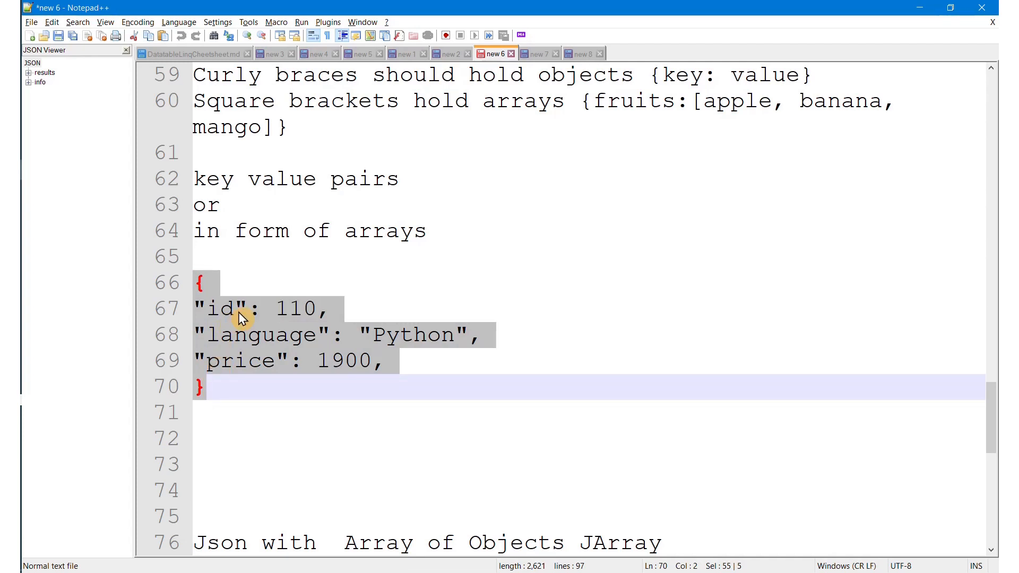
mouse_move(282, 318)
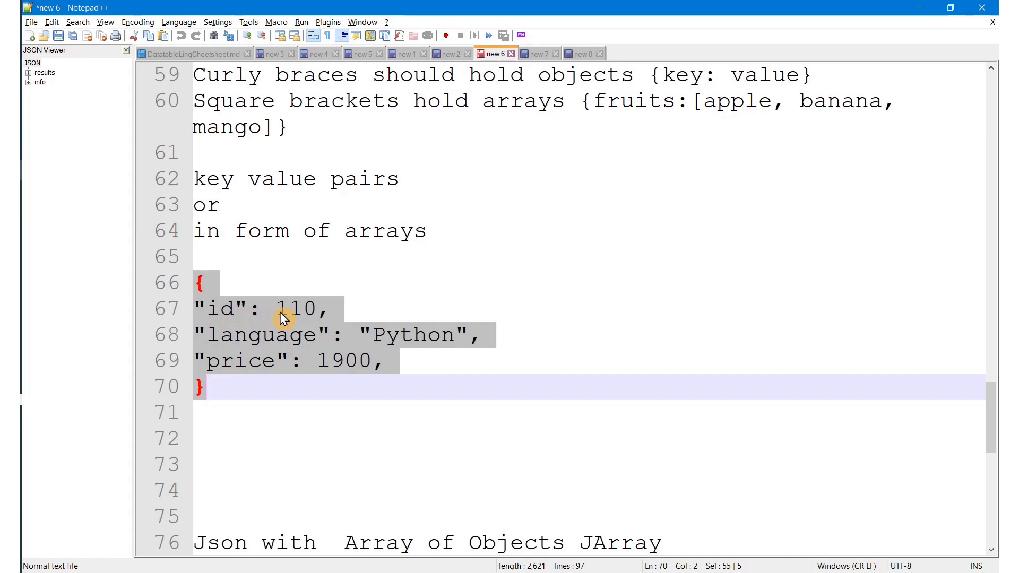
mouse_move(332, 343)
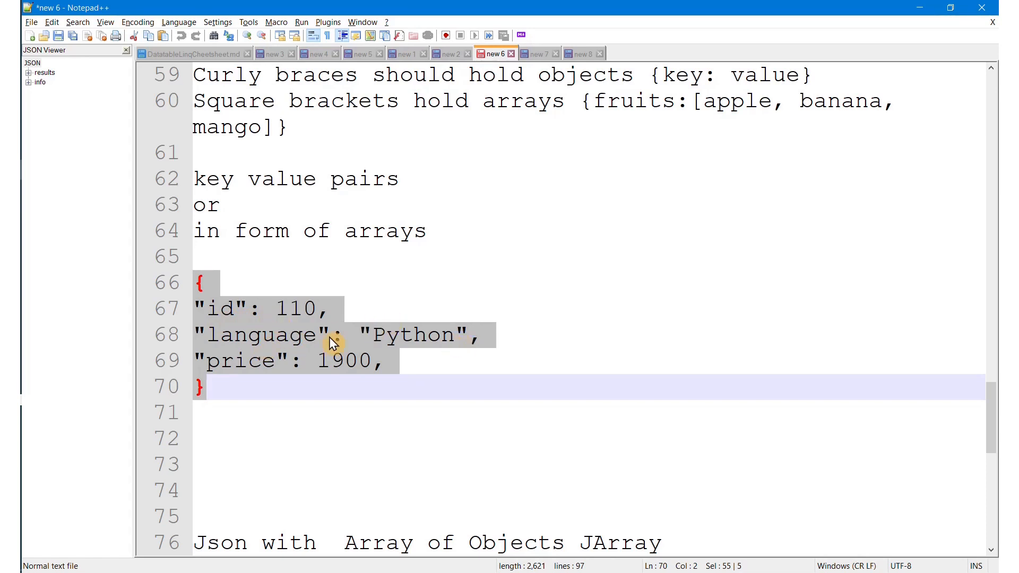
mouse_move(388, 371)
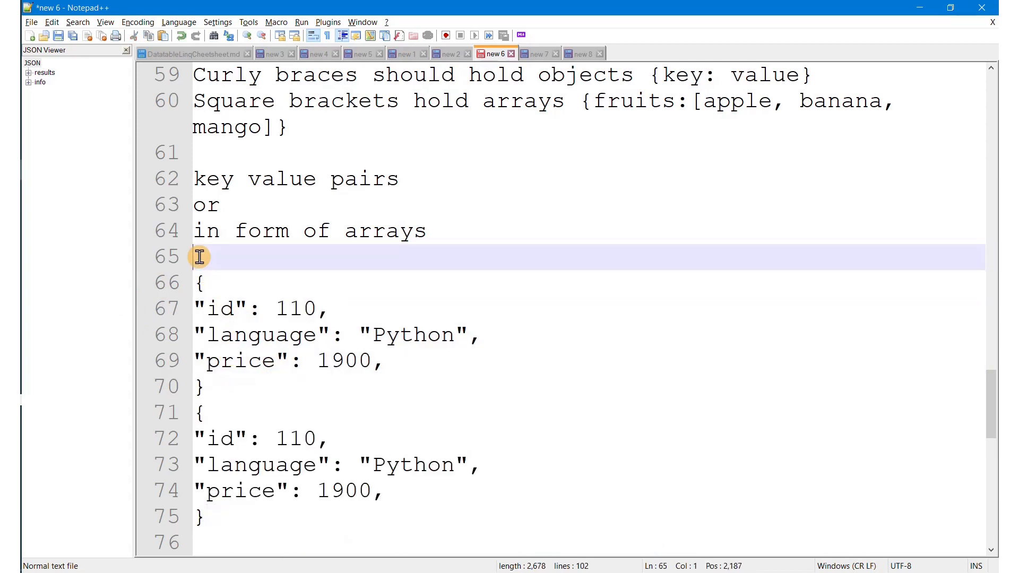
Step: Wrap both object copies in outer braces, indent them, and change the second language value to c#
type("{")
left_click(588, 543)
type("}")
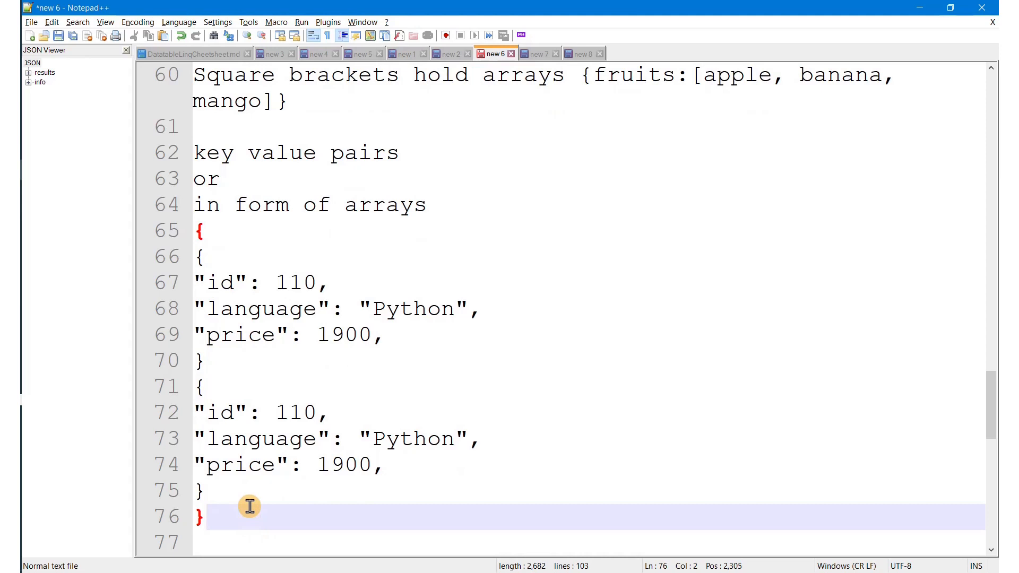
left_click_drag(248, 506, 140, 281)
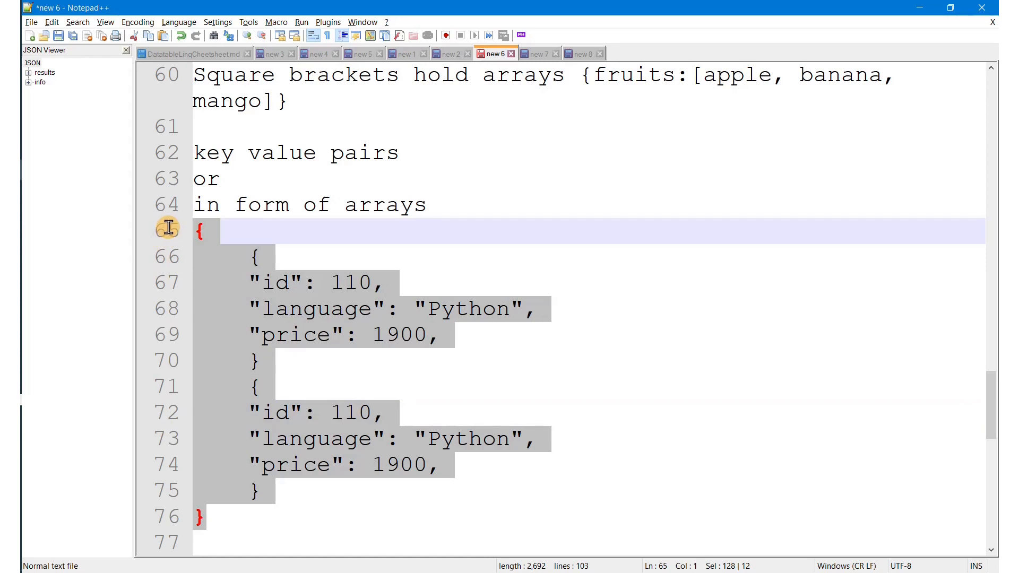
left_click(264, 361)
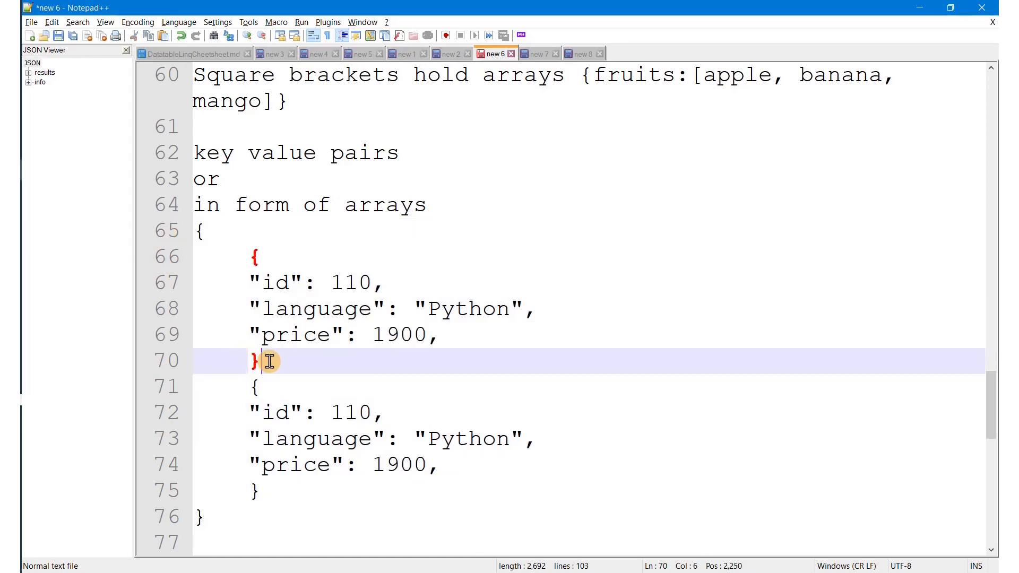
type("c")
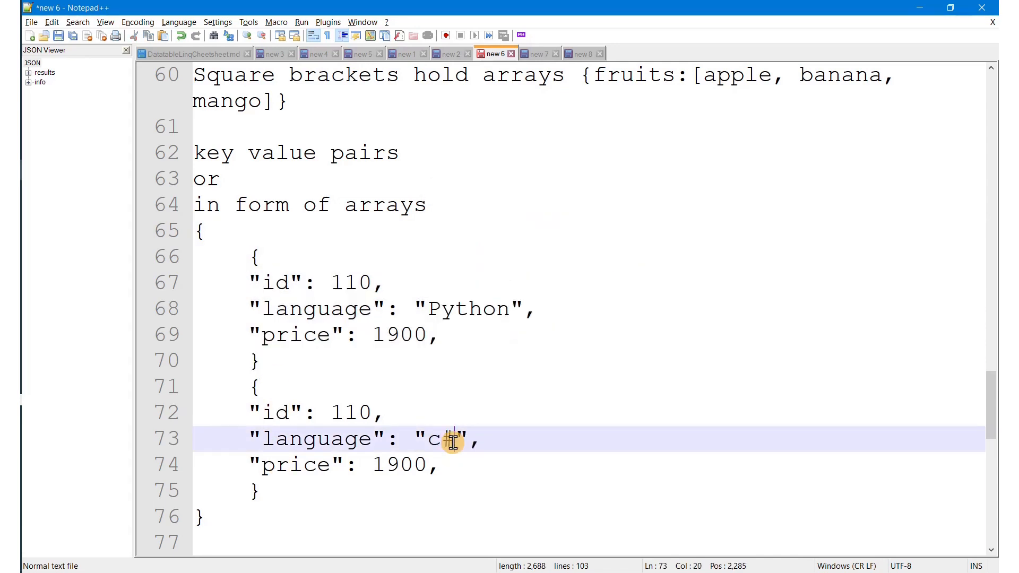
type("#")
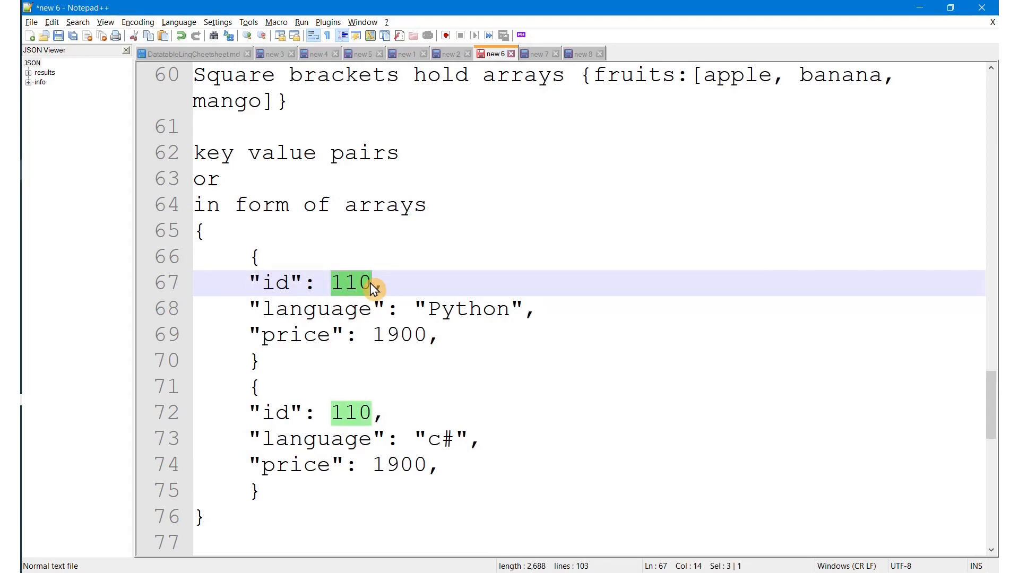
scroll("down", 3)
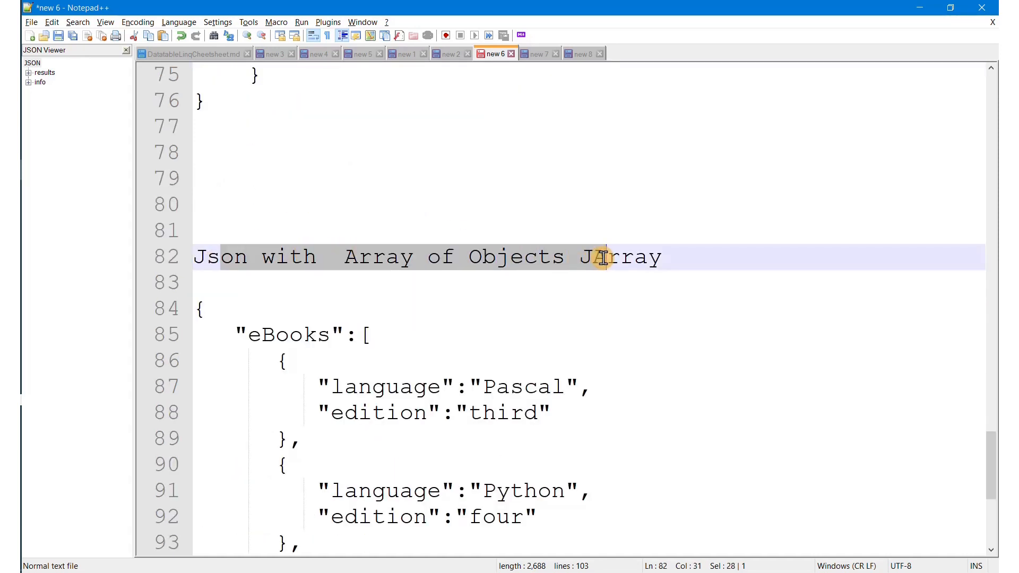
Step: Scroll to the eBooks array-of-objects example and add a comma after the Pascal object
scroll("down", 3)
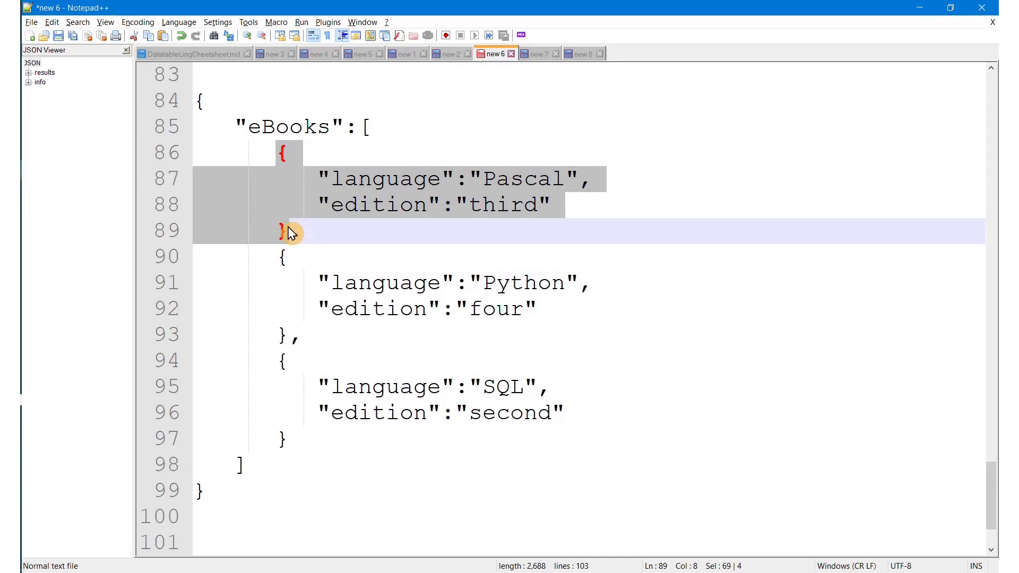
type(",")
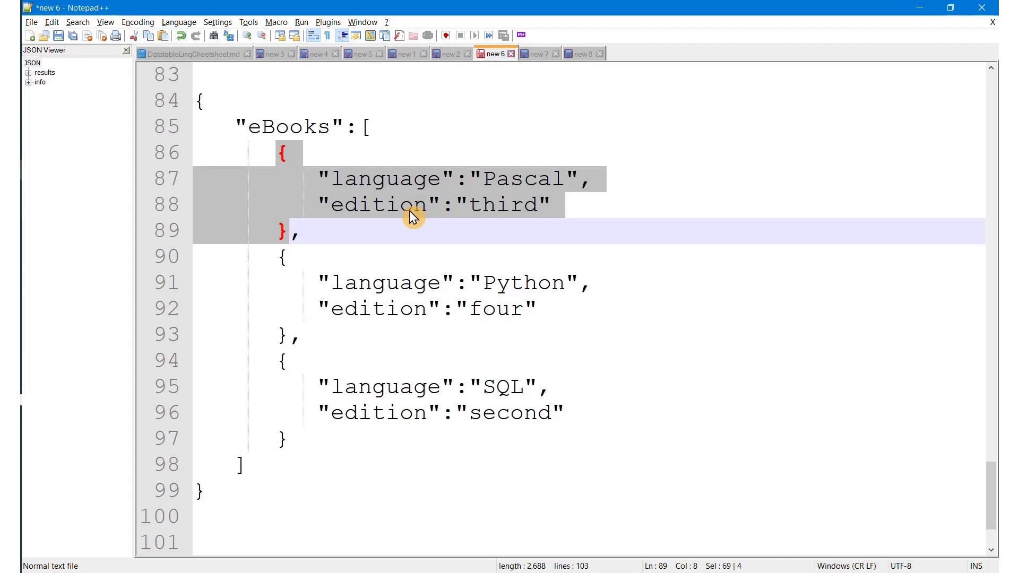
mouse_move(465, 208)
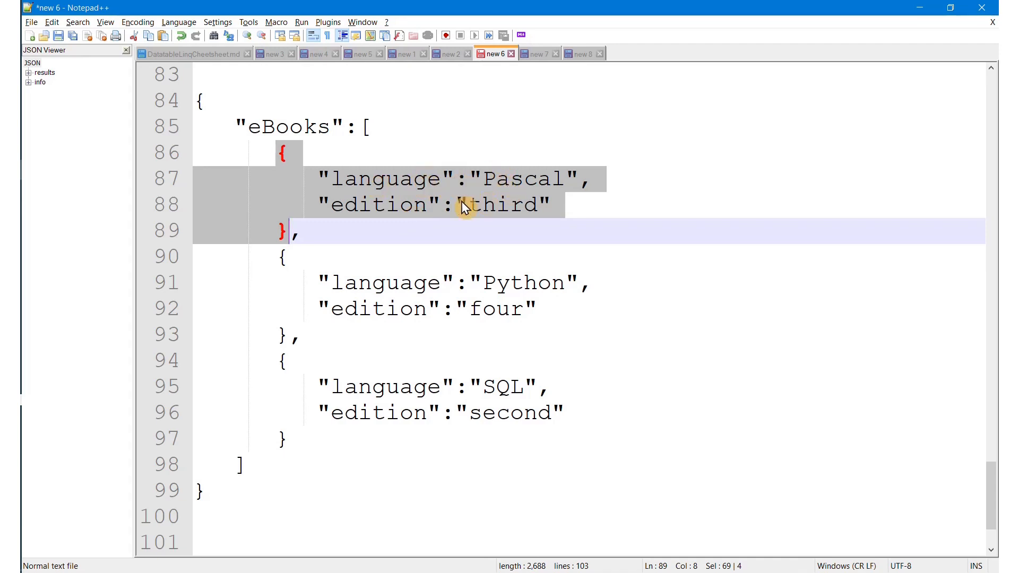
mouse_move(330, 153)
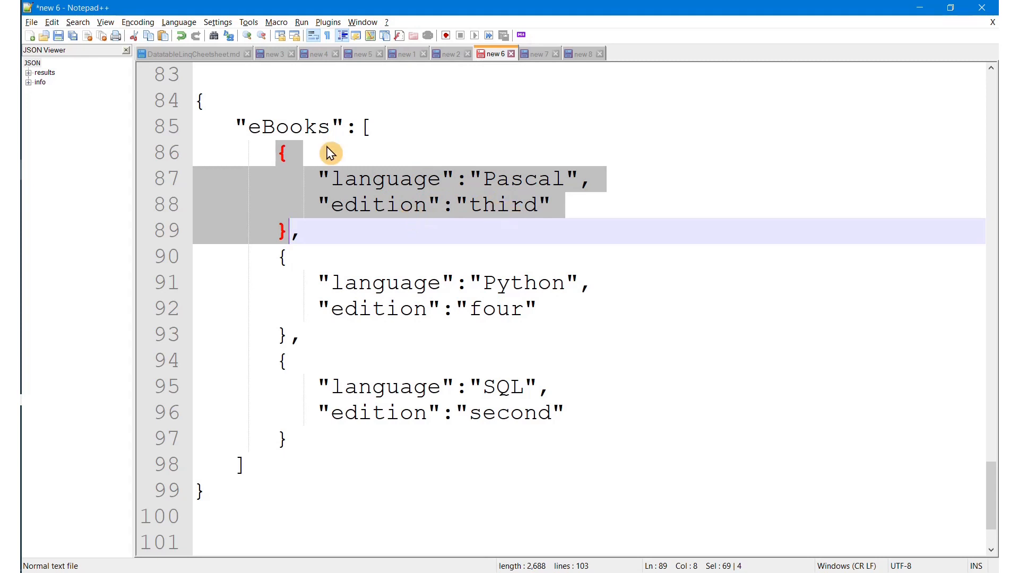